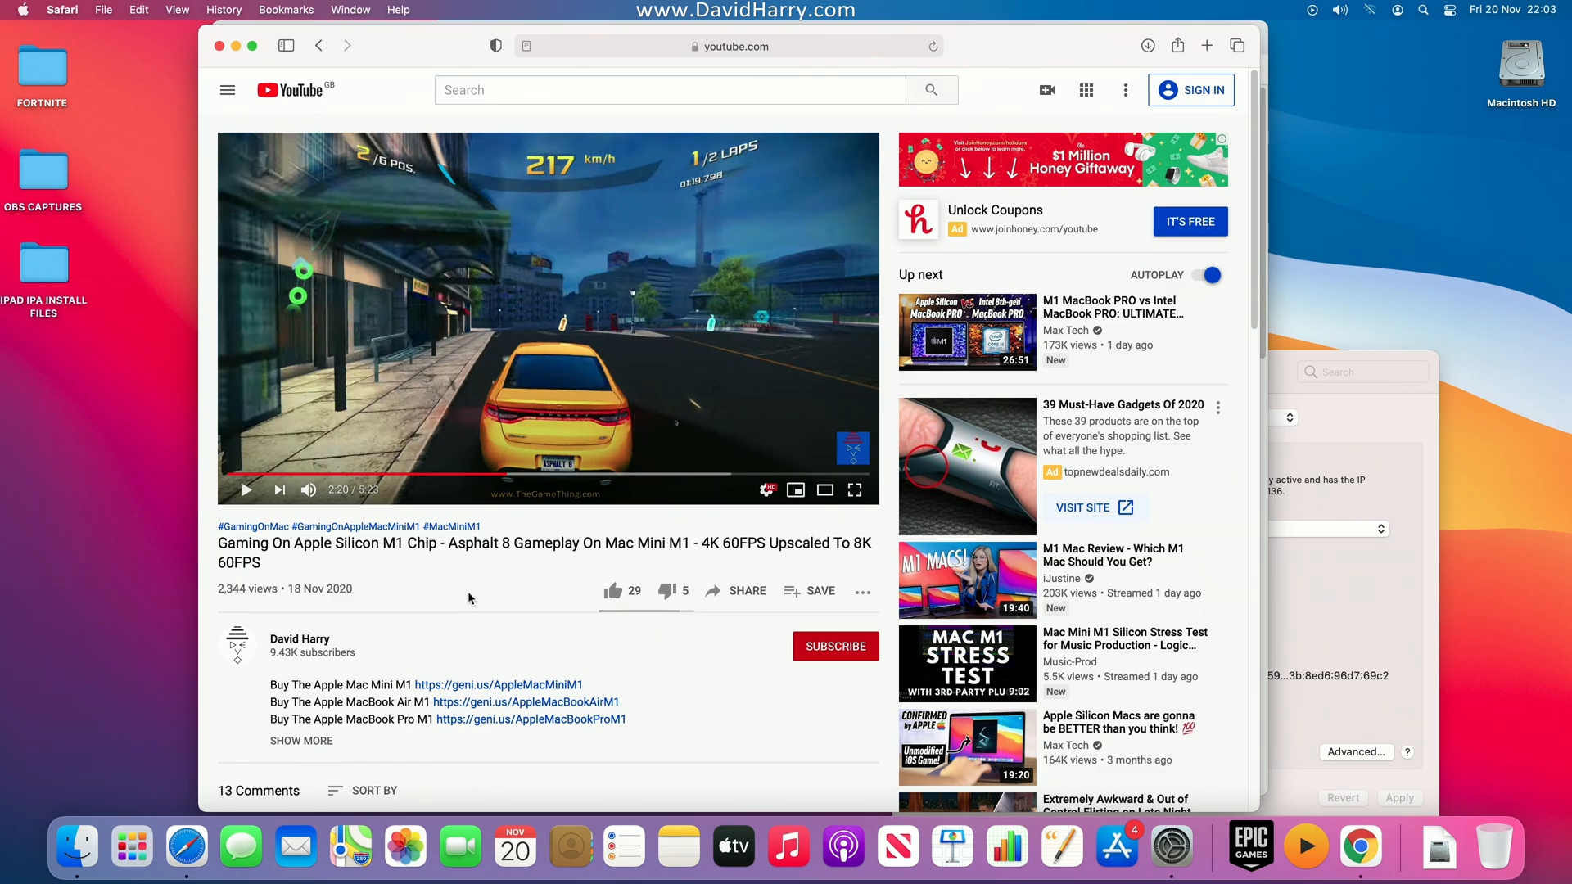
pyautogui.moveTo(596, 321)
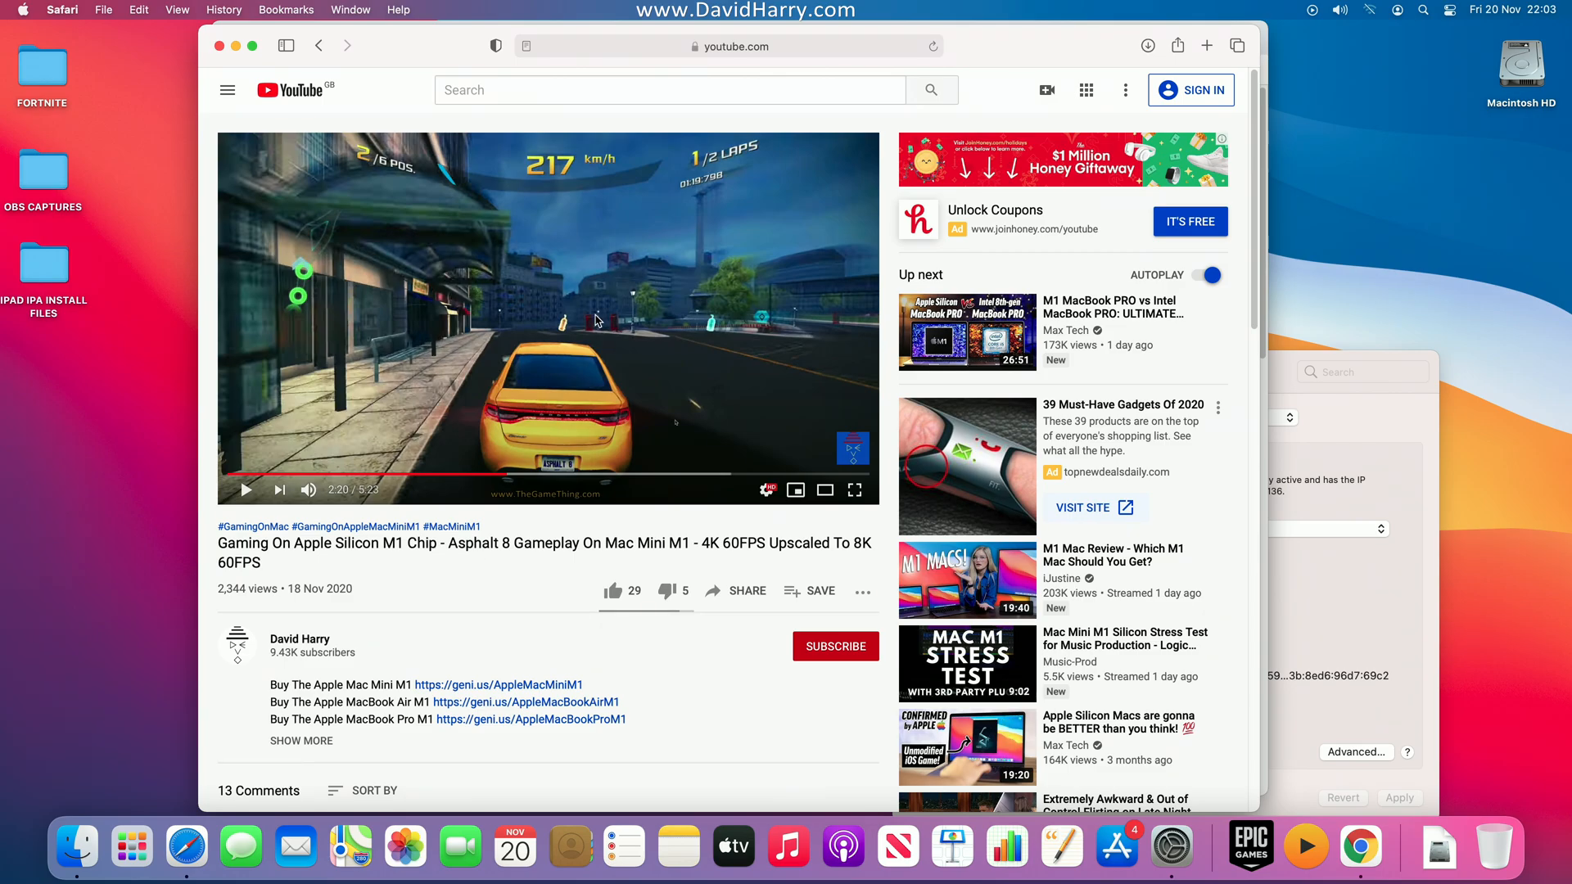
pyautogui.moveTo(565, 408)
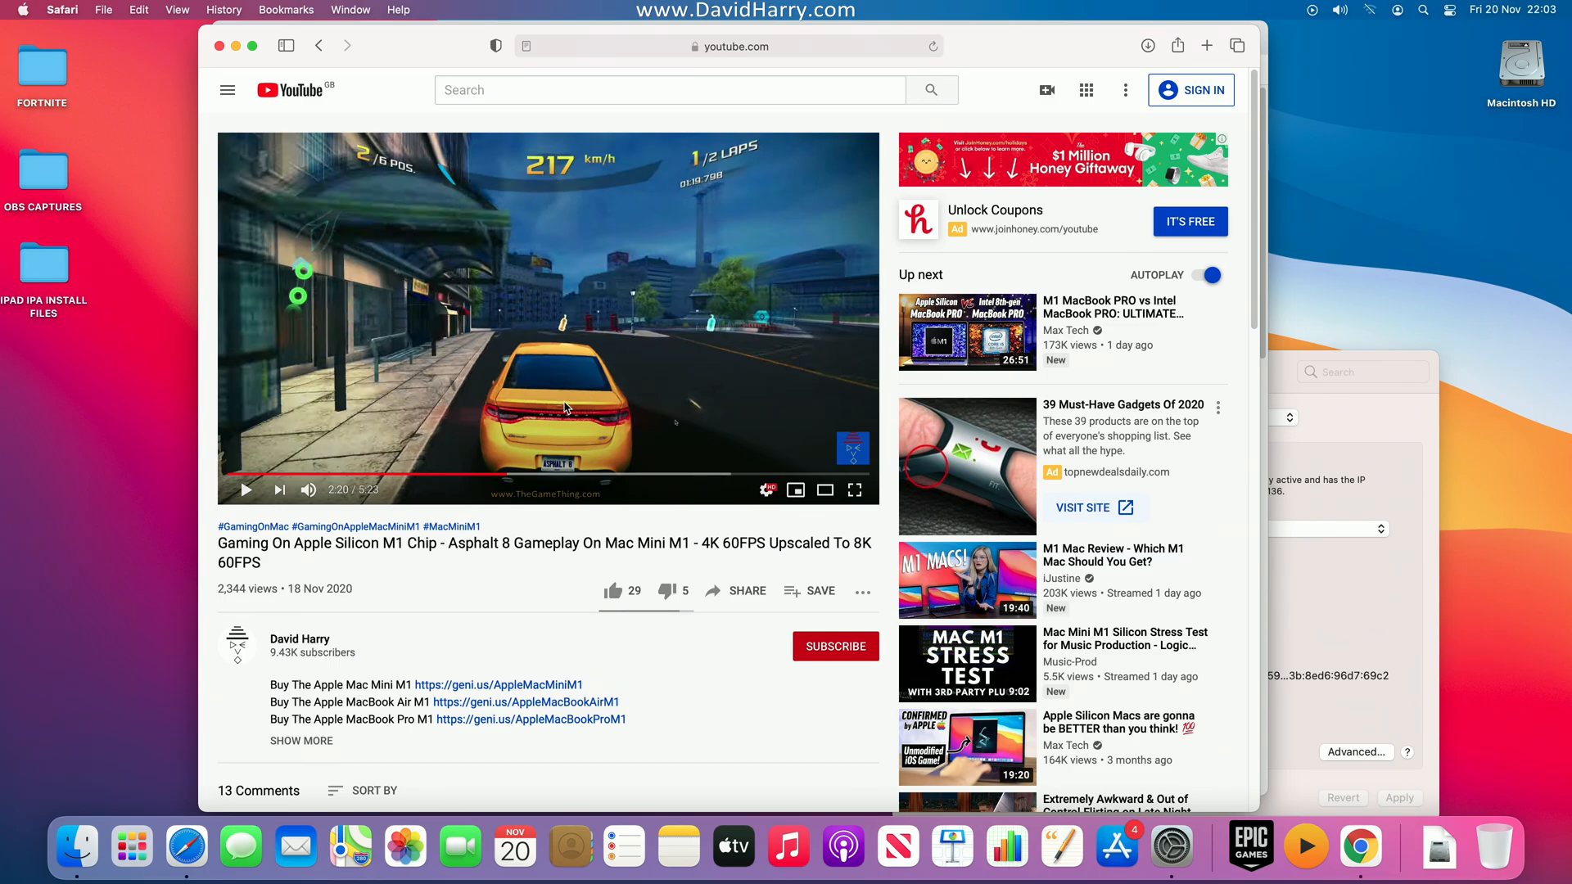
pyautogui.moveTo(245, 490)
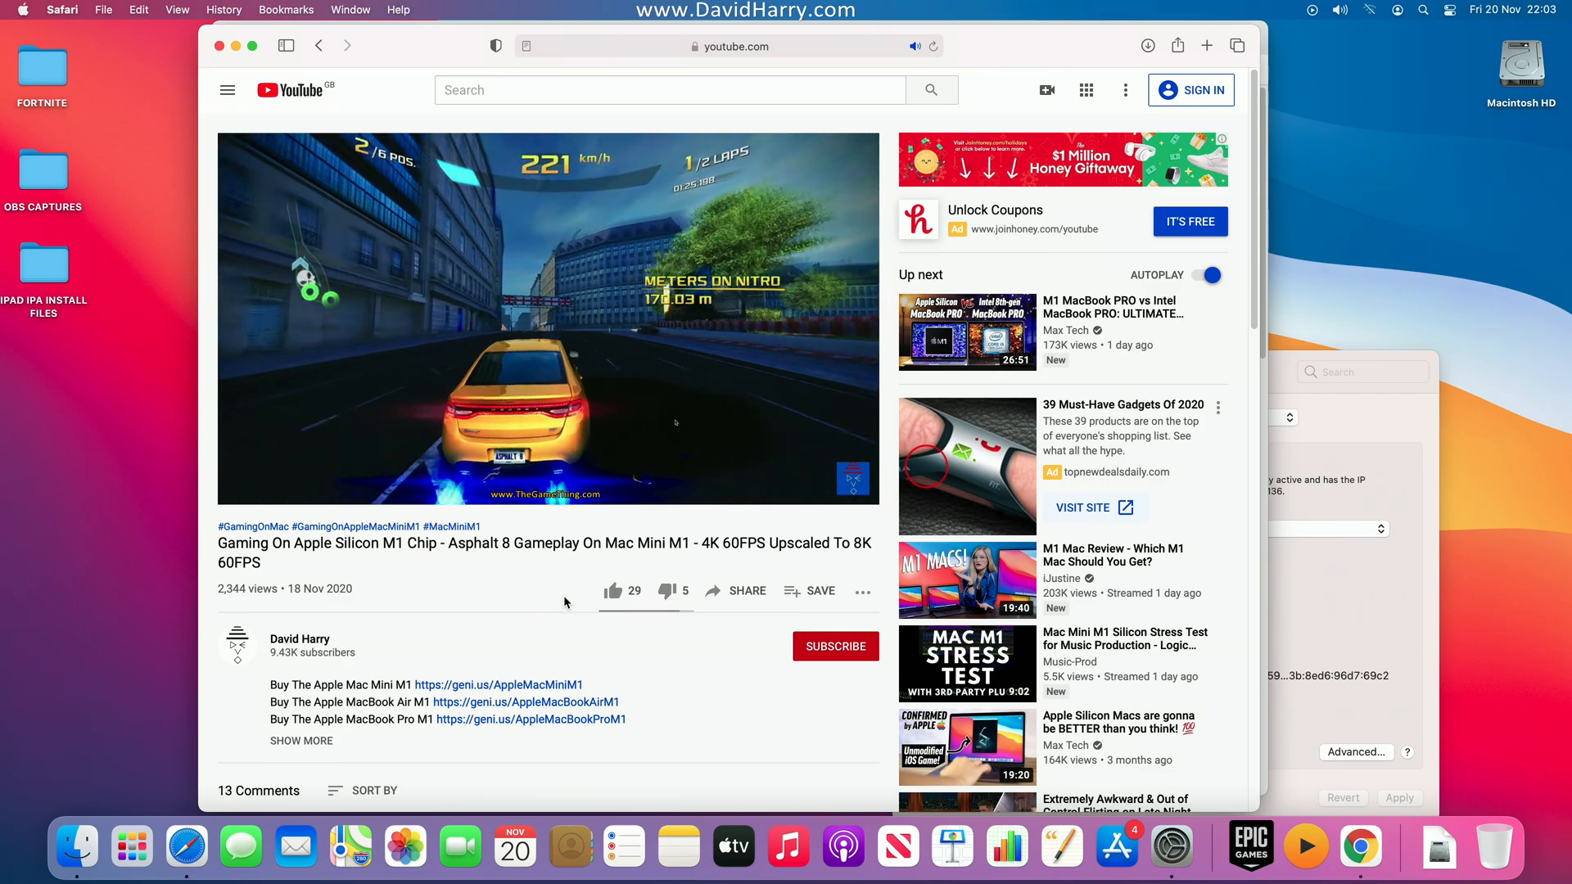
pyautogui.moveTo(187, 847)
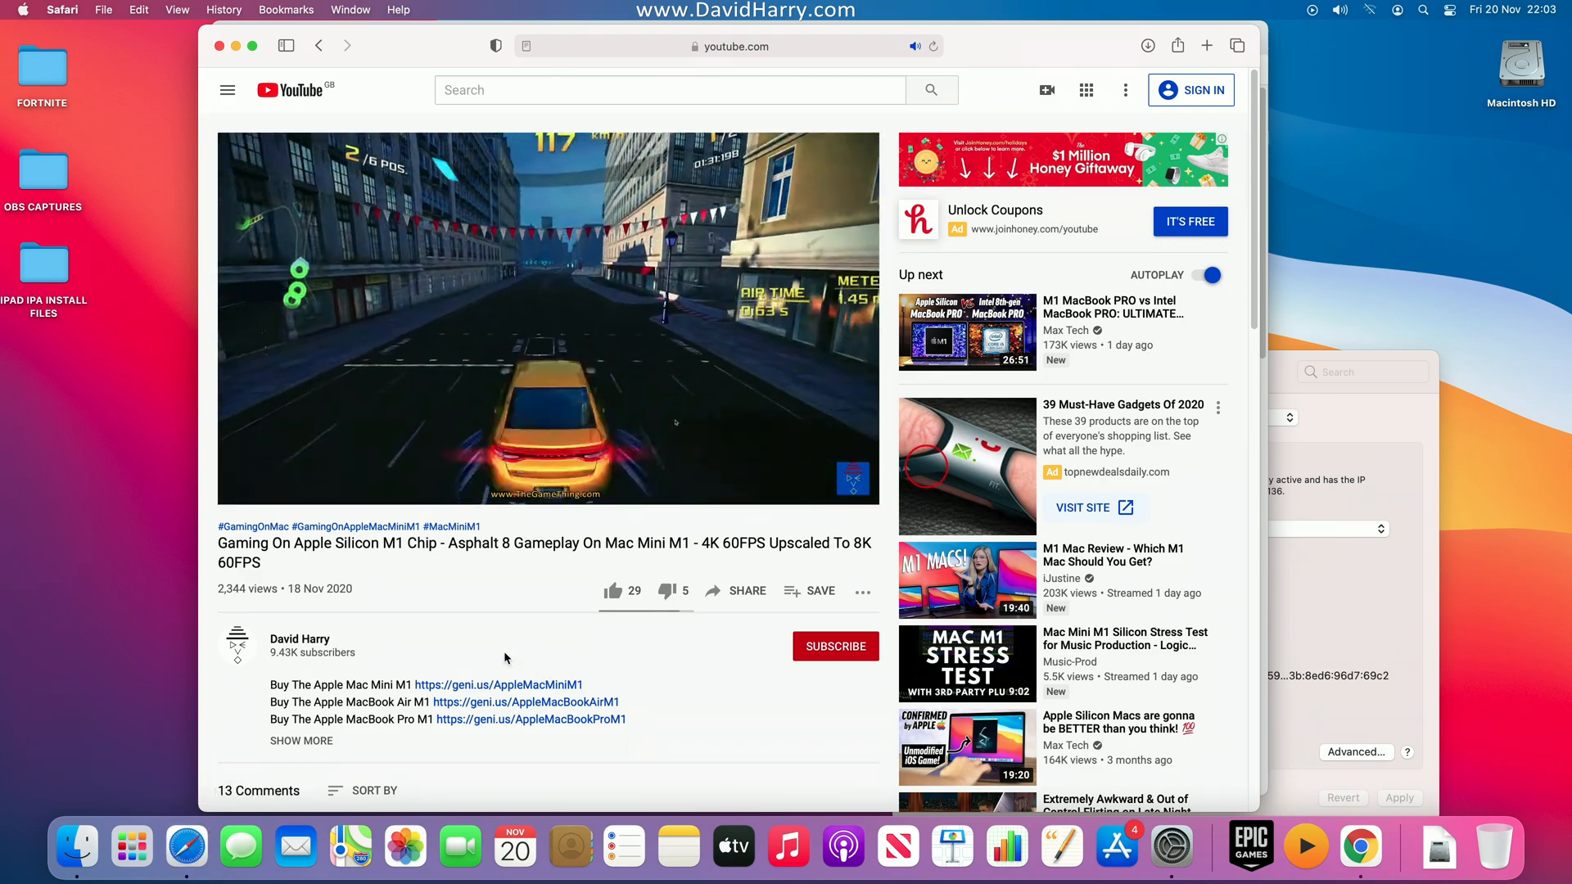
pyautogui.moveTo(652, 536)
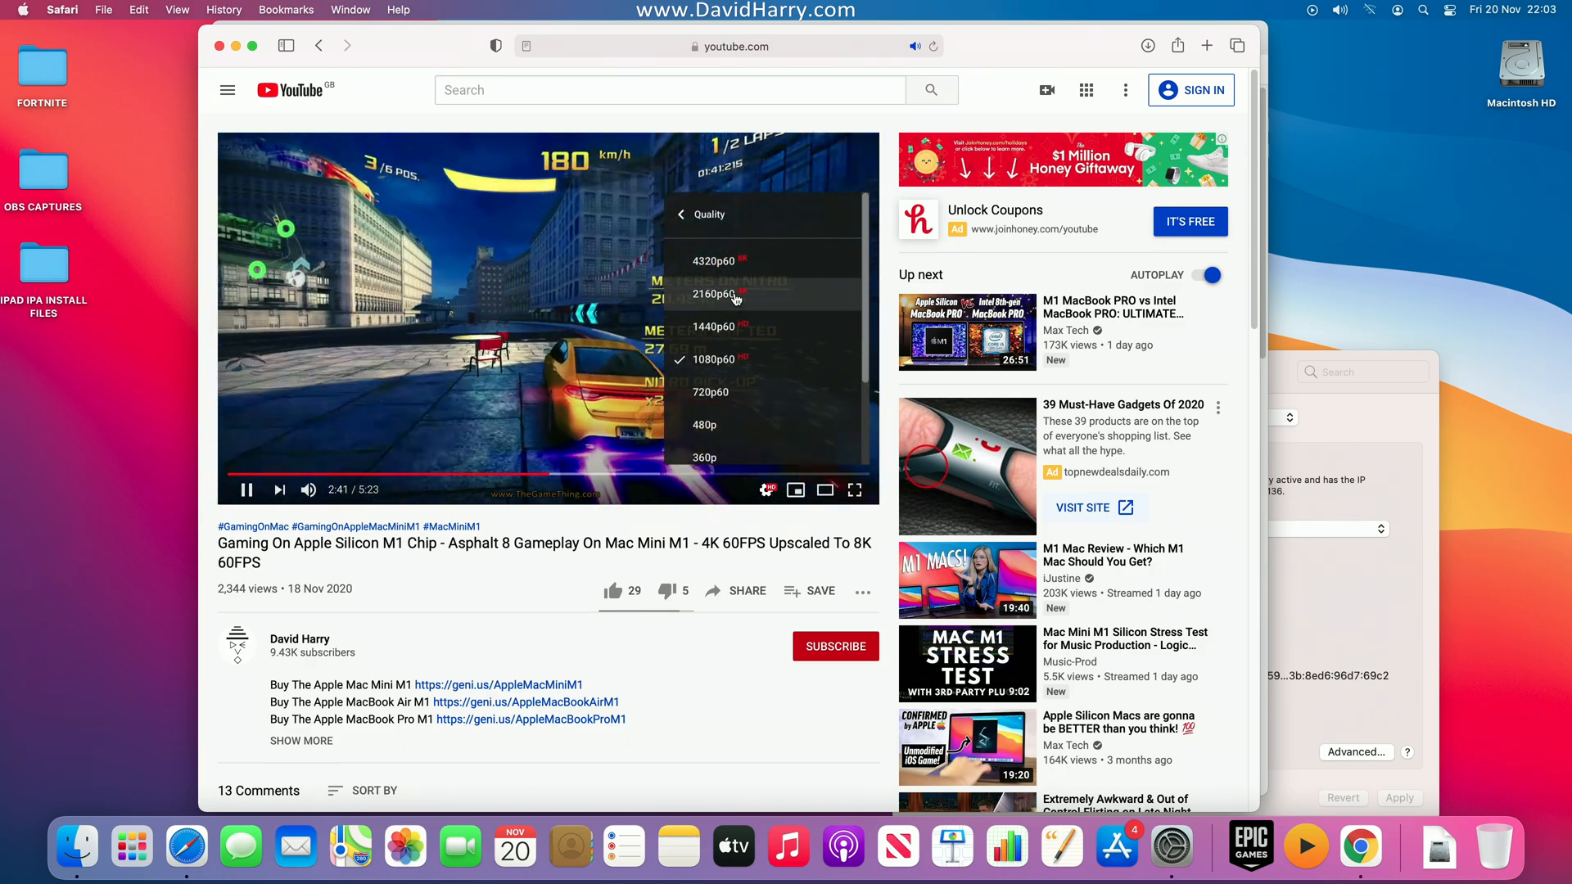
# Step: Switch the Asphalt 8 video in Safari to 2160p60 quality and resume playback
pyautogui.click(713, 293)
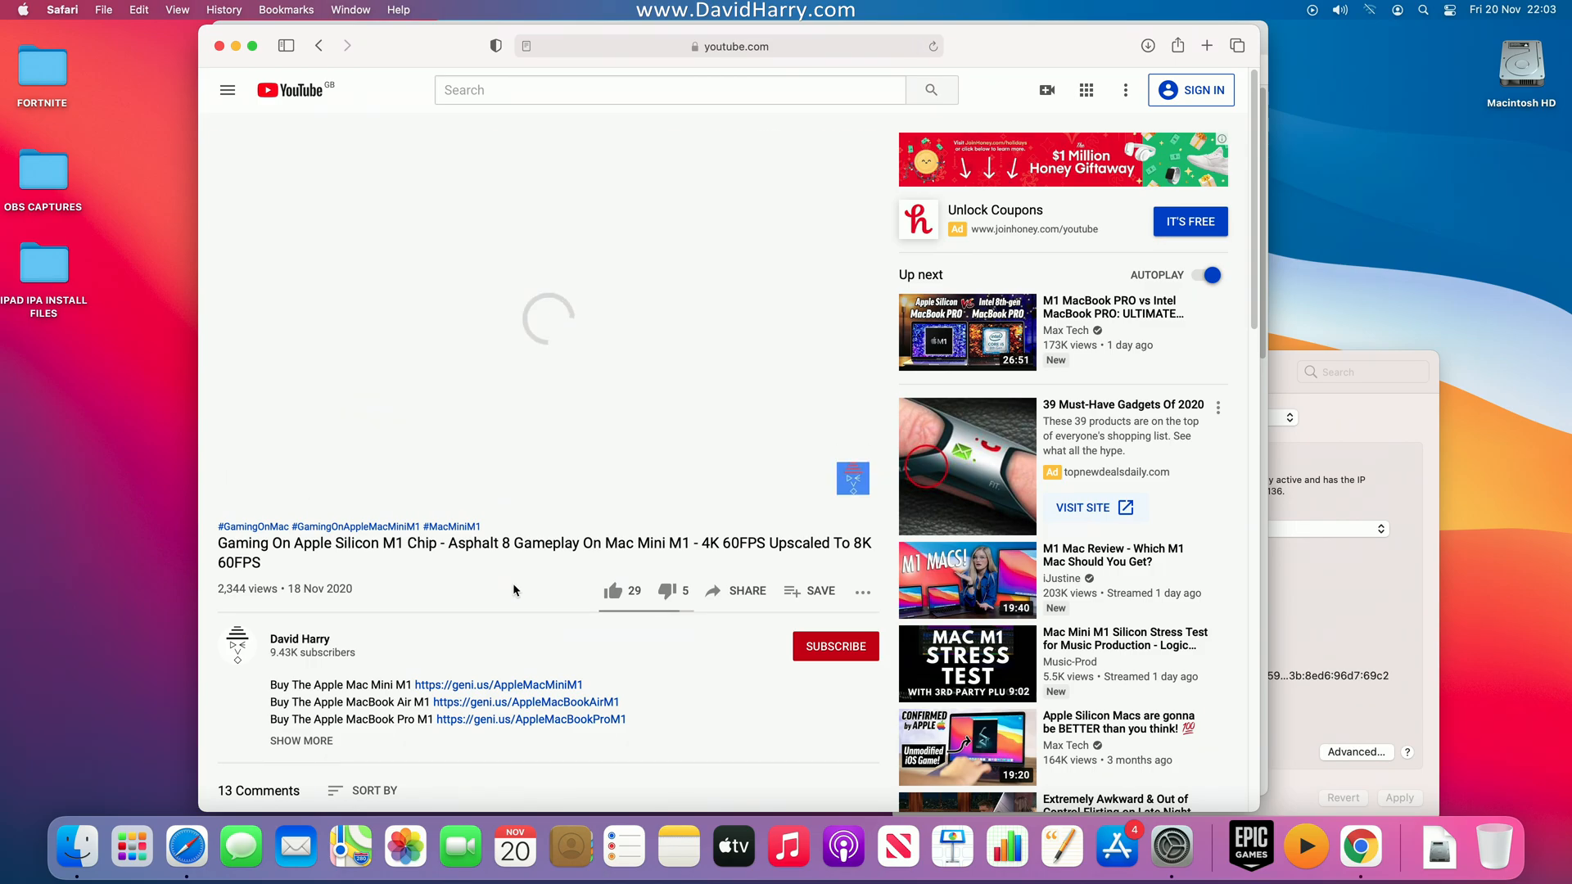
pyautogui.click(549, 317)
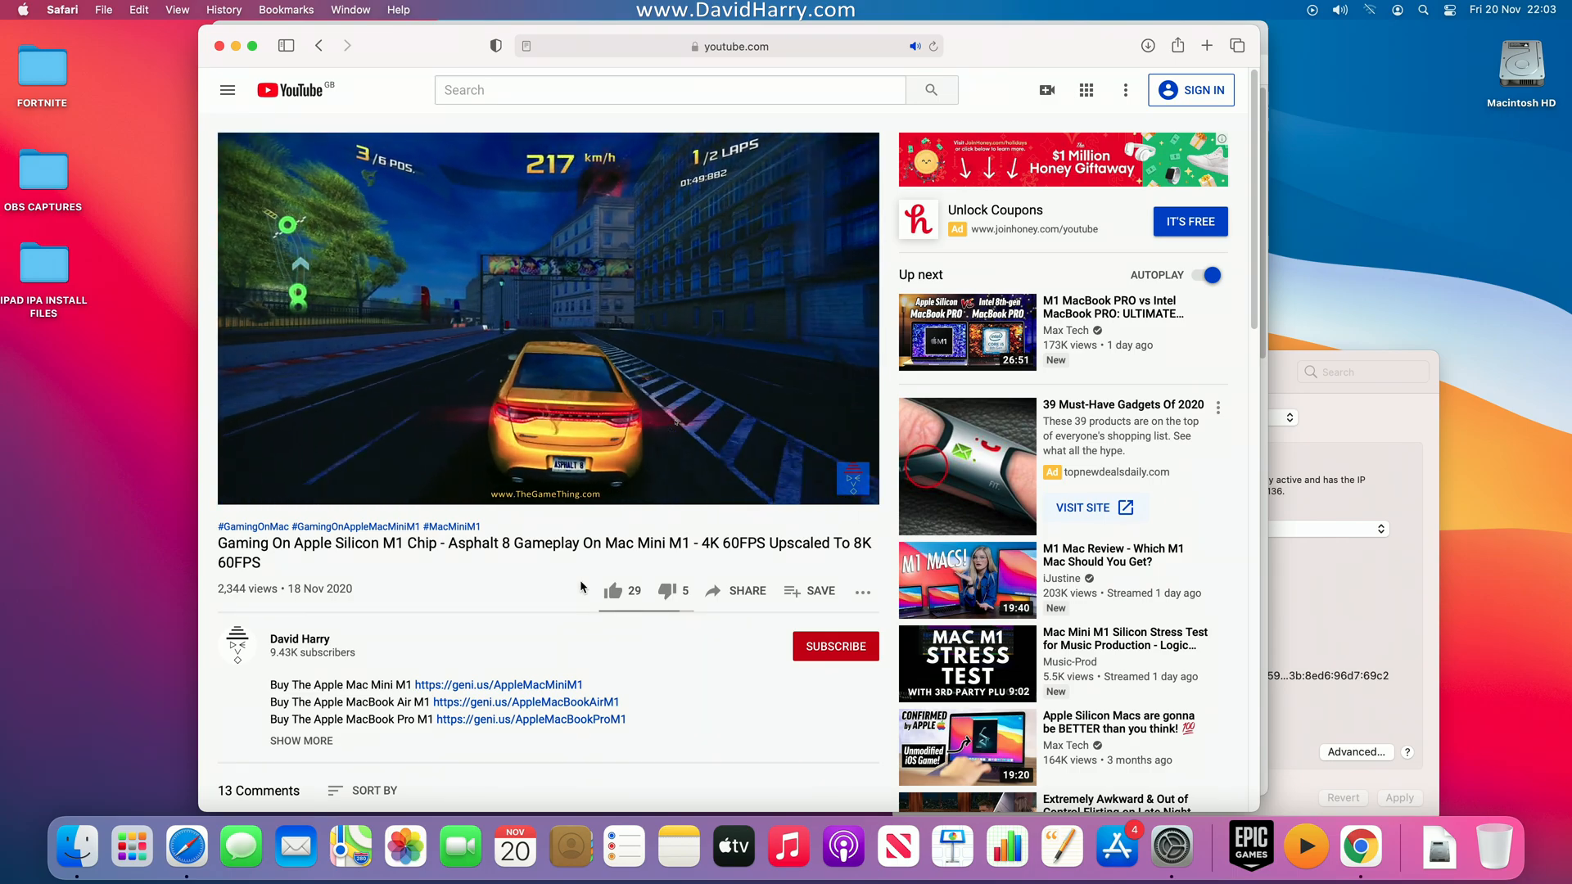
pyautogui.click(767, 490)
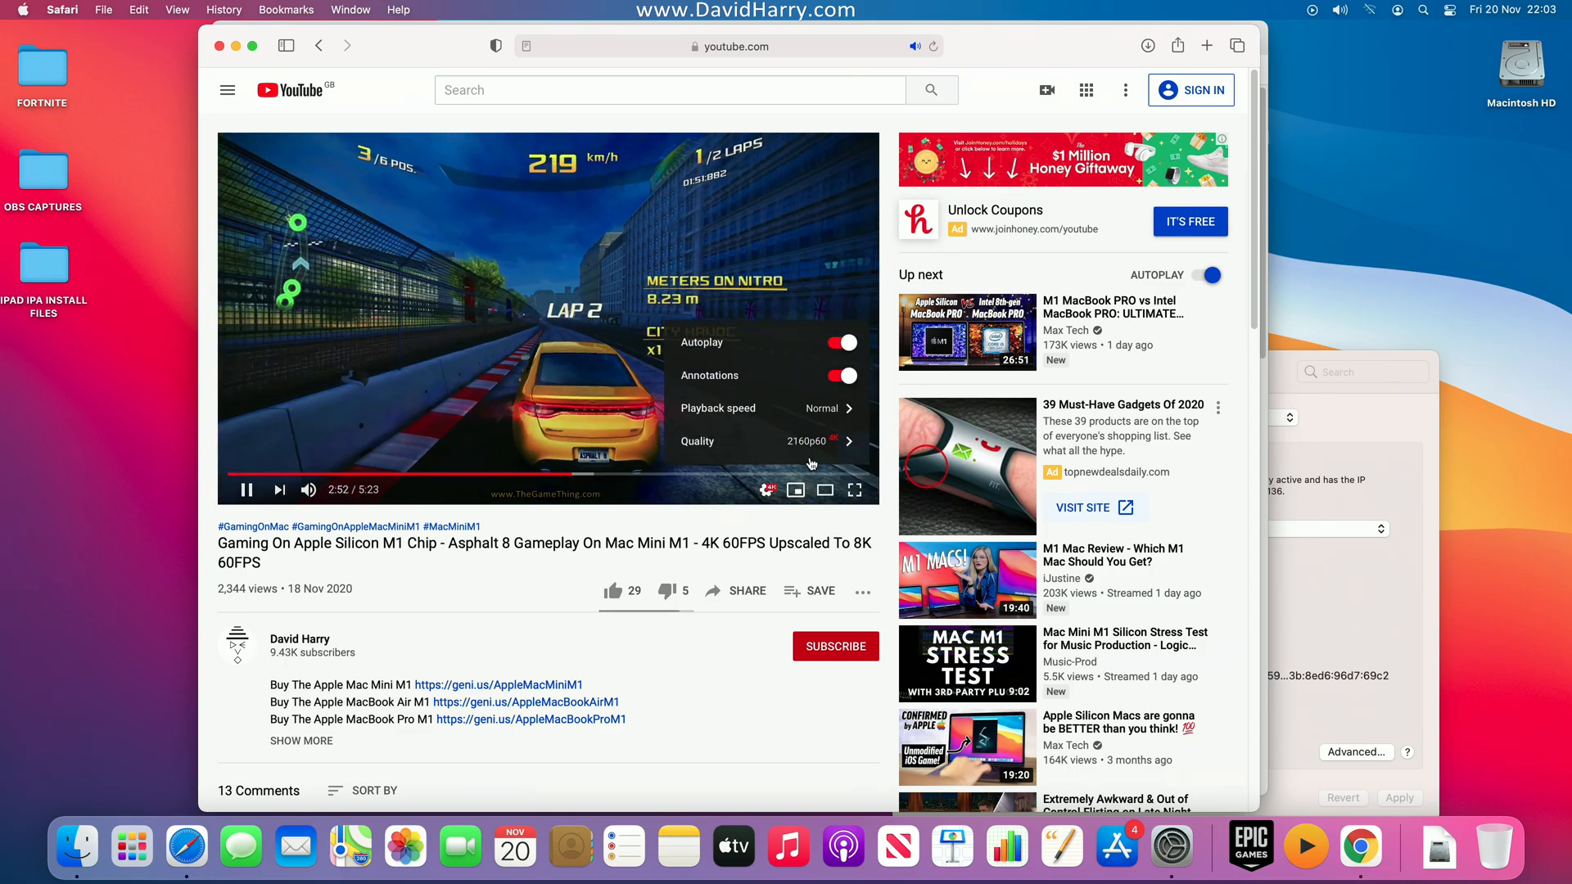
pyautogui.click(758, 440)
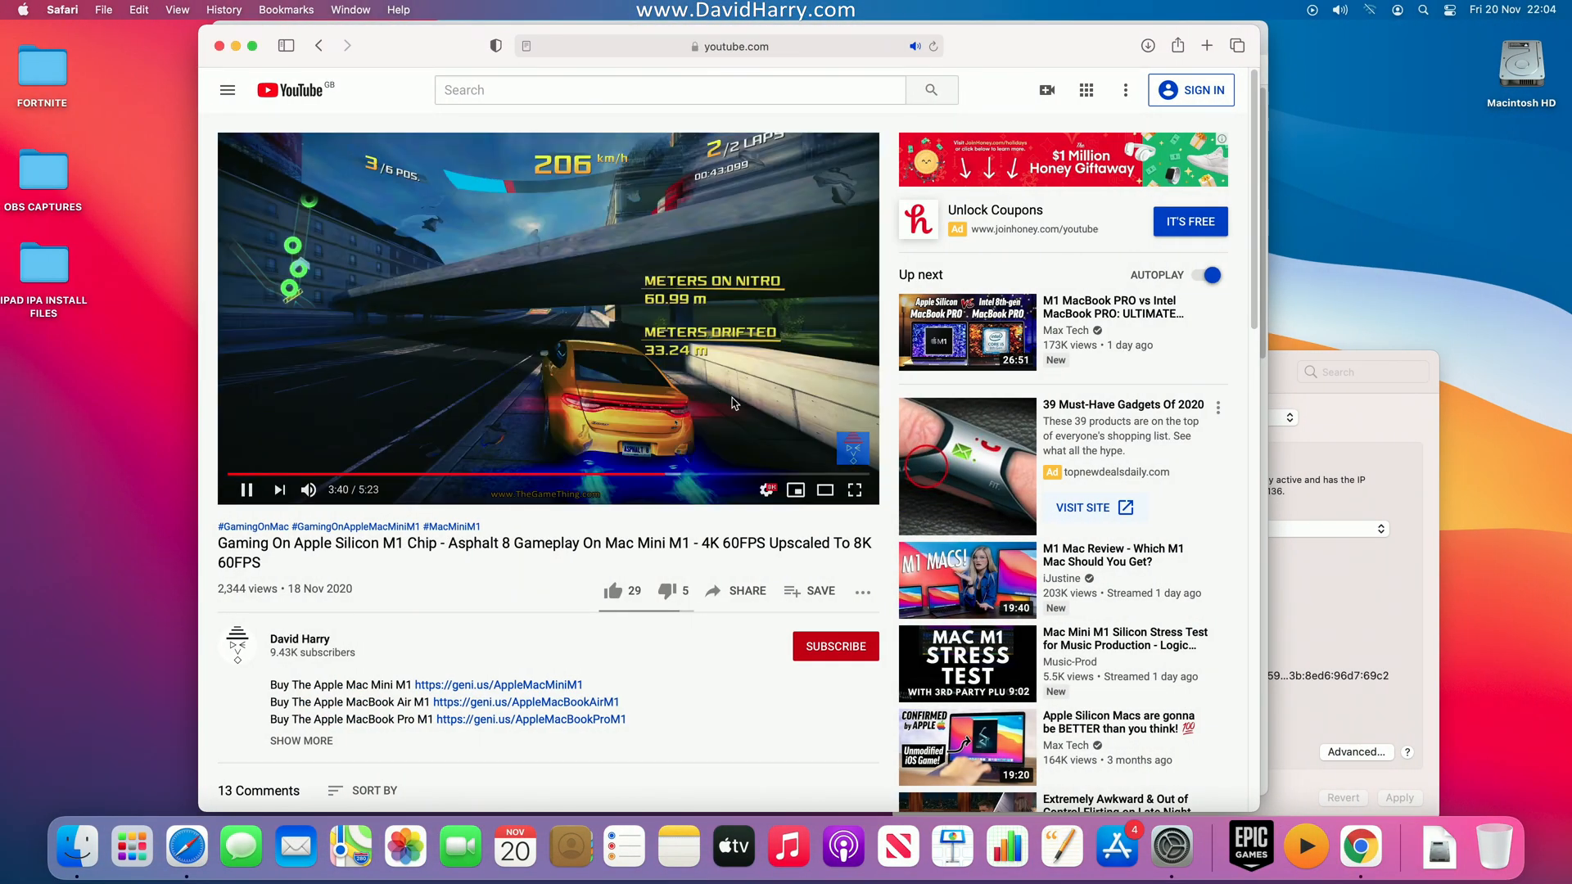
# Step: Pause the Safari playback and bring up the same Asphalt 8 video in Chrome
pyautogui.click(247, 490)
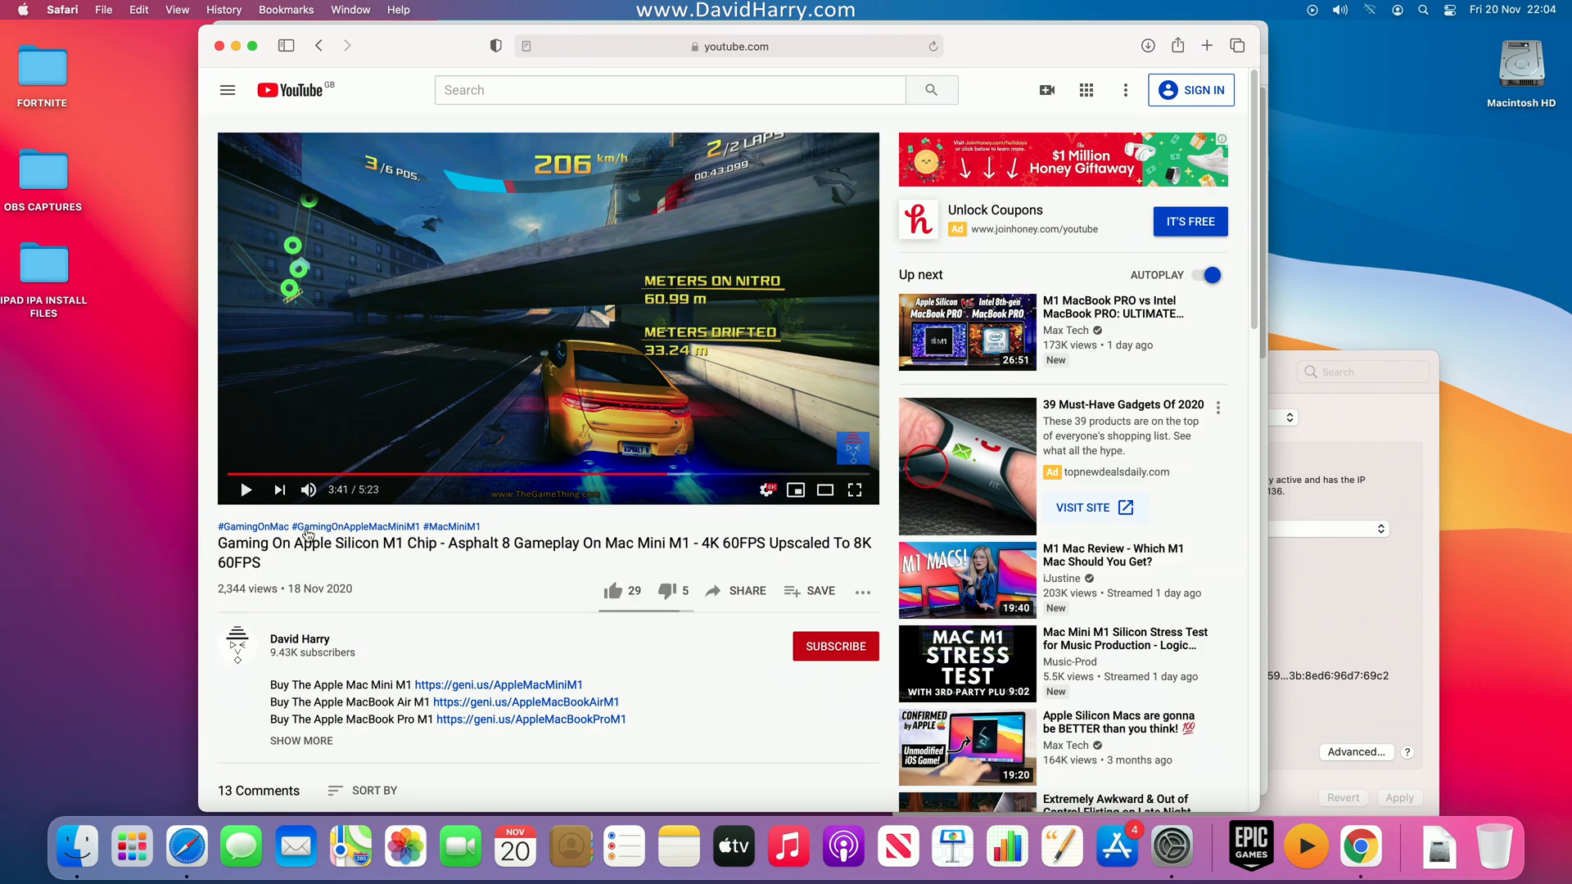
pyautogui.moveTo(1361, 847)
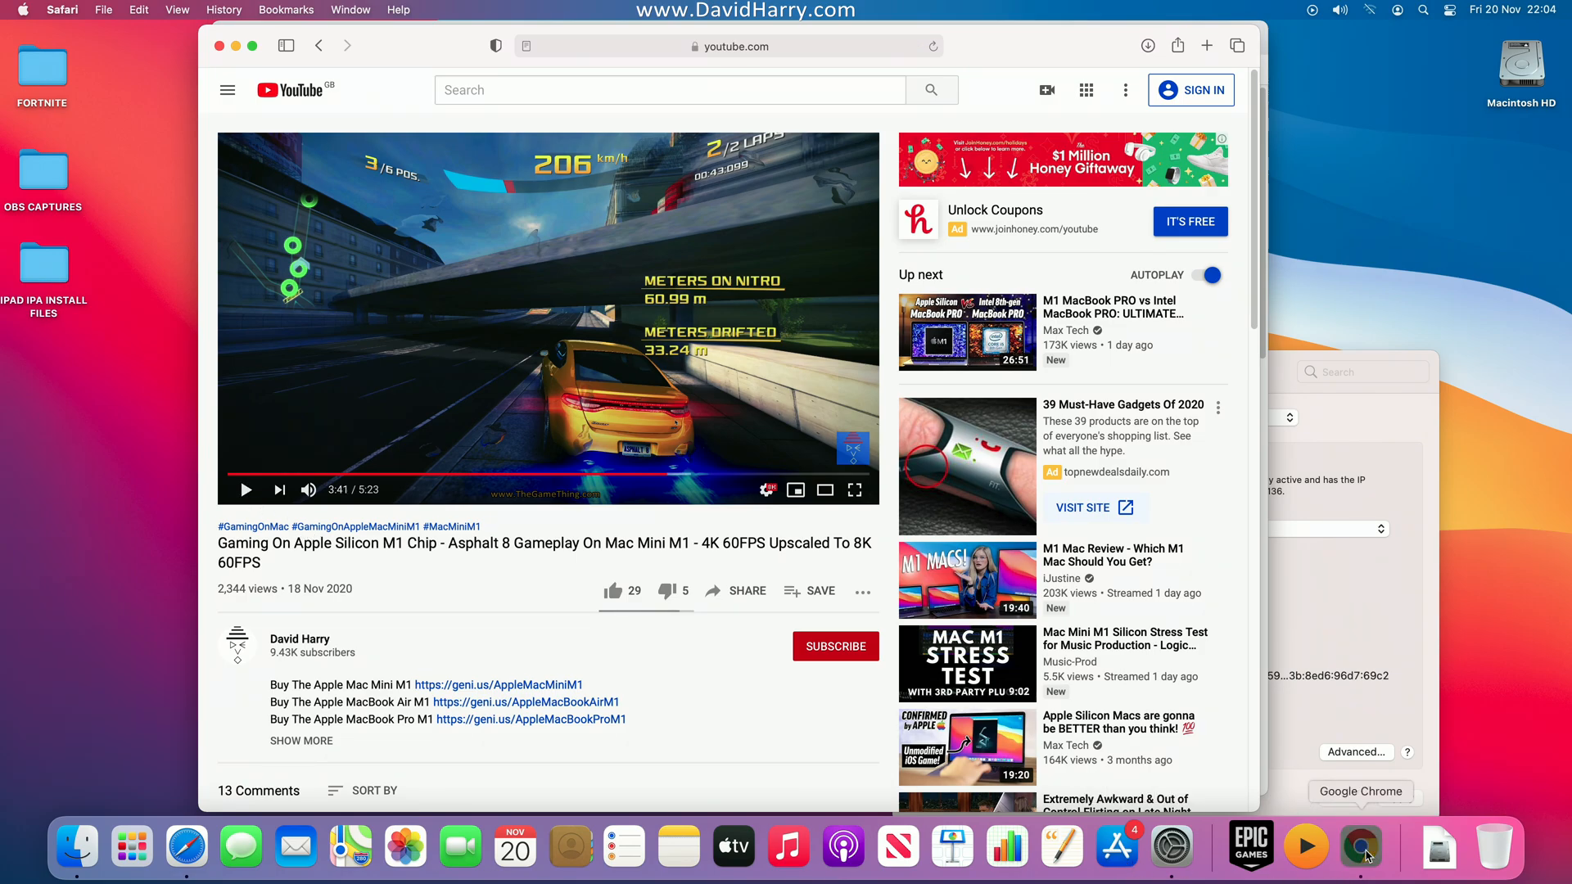
pyautogui.click(1360, 847)
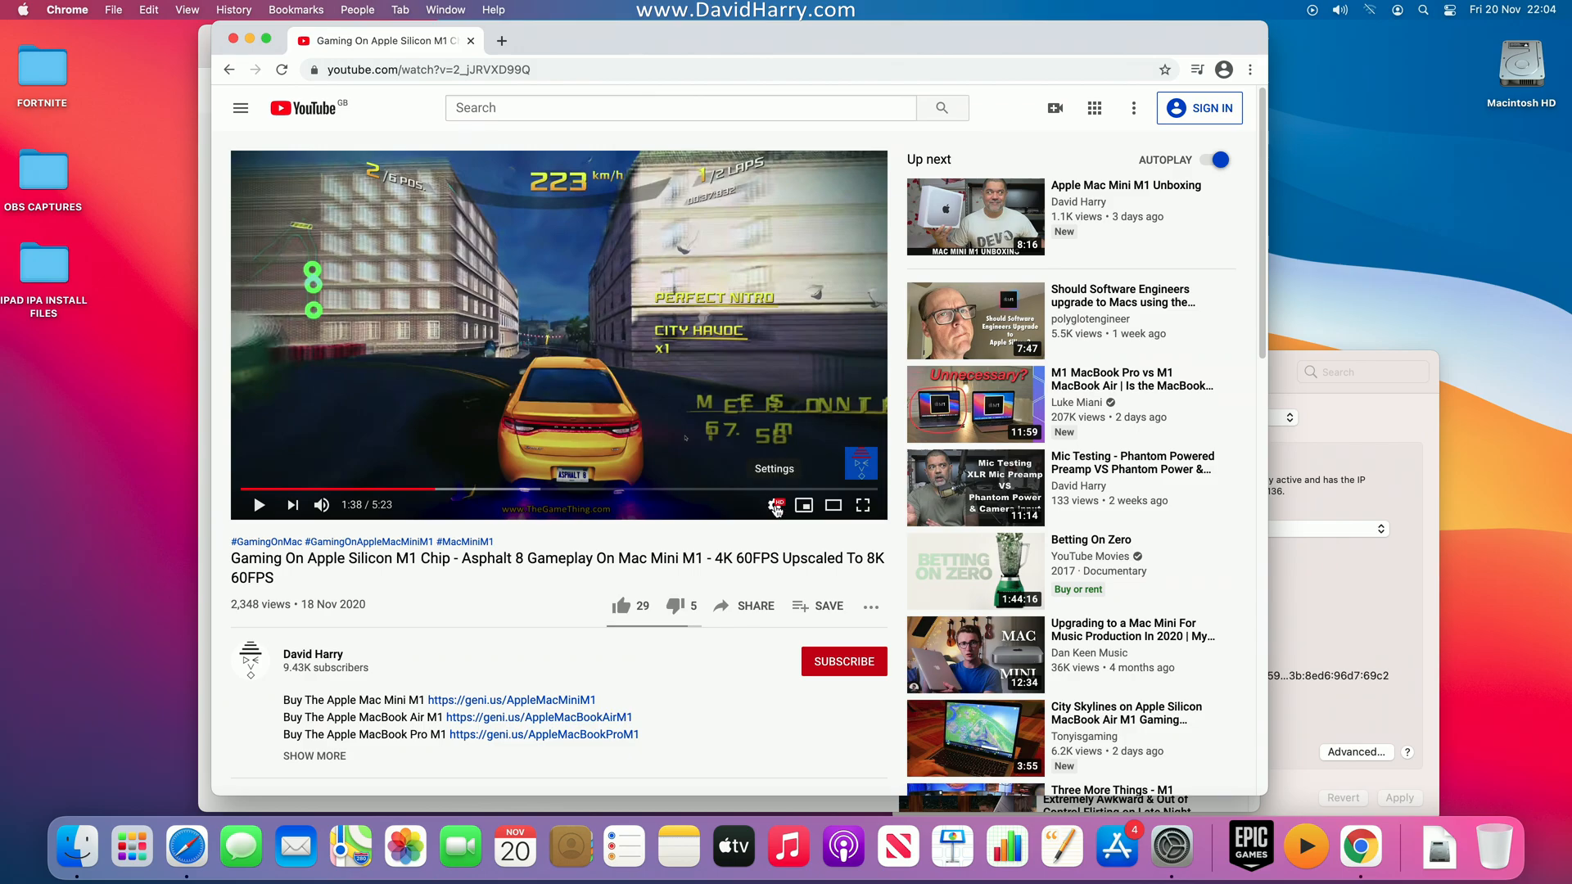
pyautogui.moveTo(589, 424)
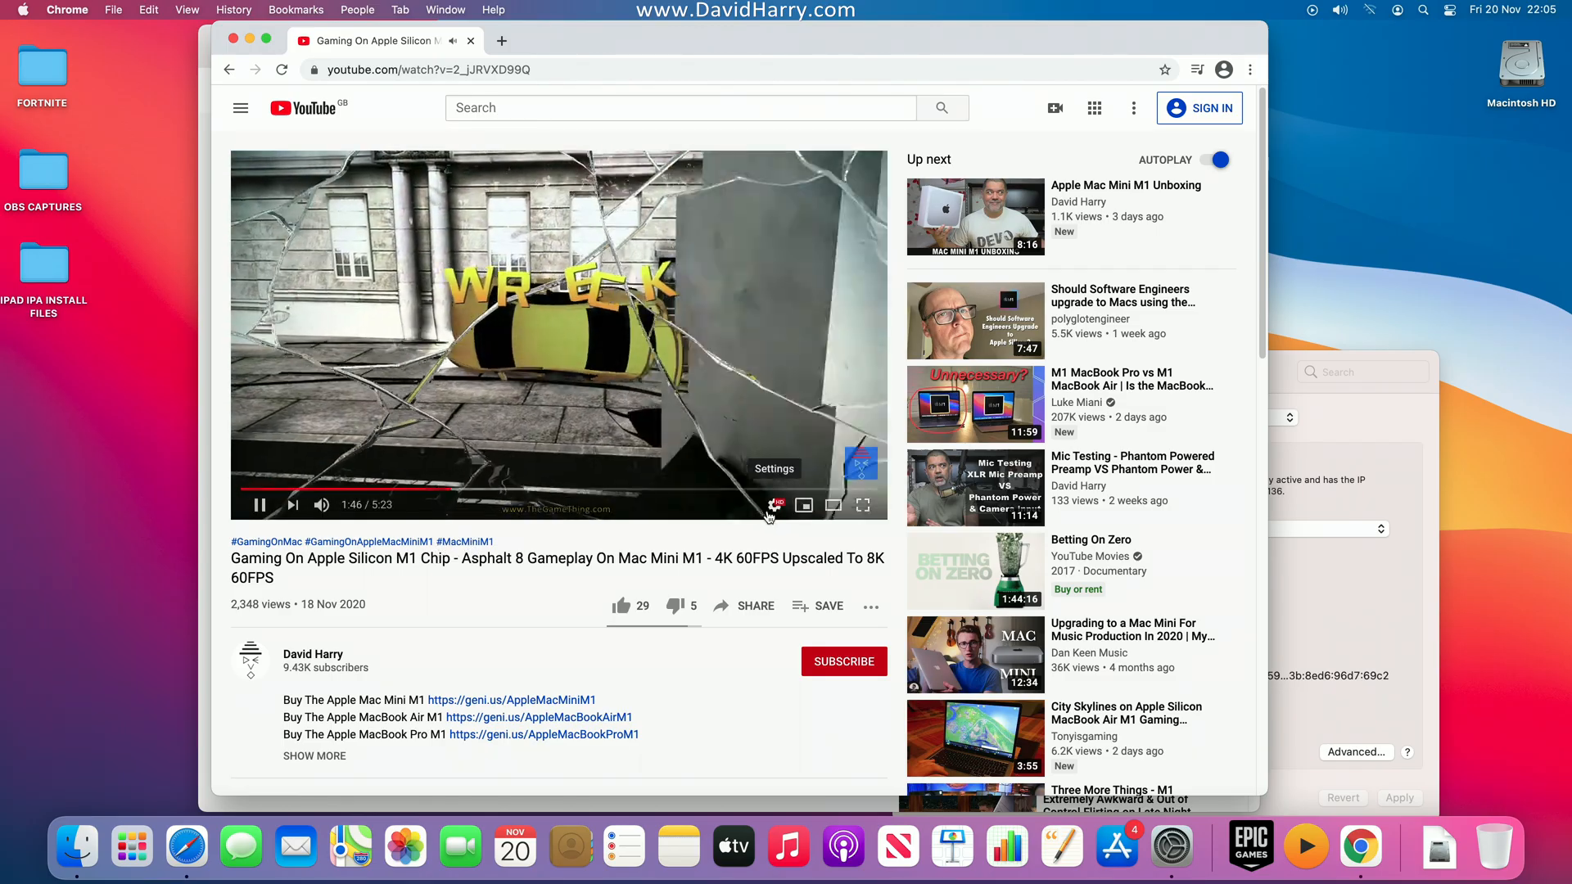
# Step: Switch the Asphalt 8 video in Chrome to 2160p60 quality via the player settings
pyautogui.click(775, 505)
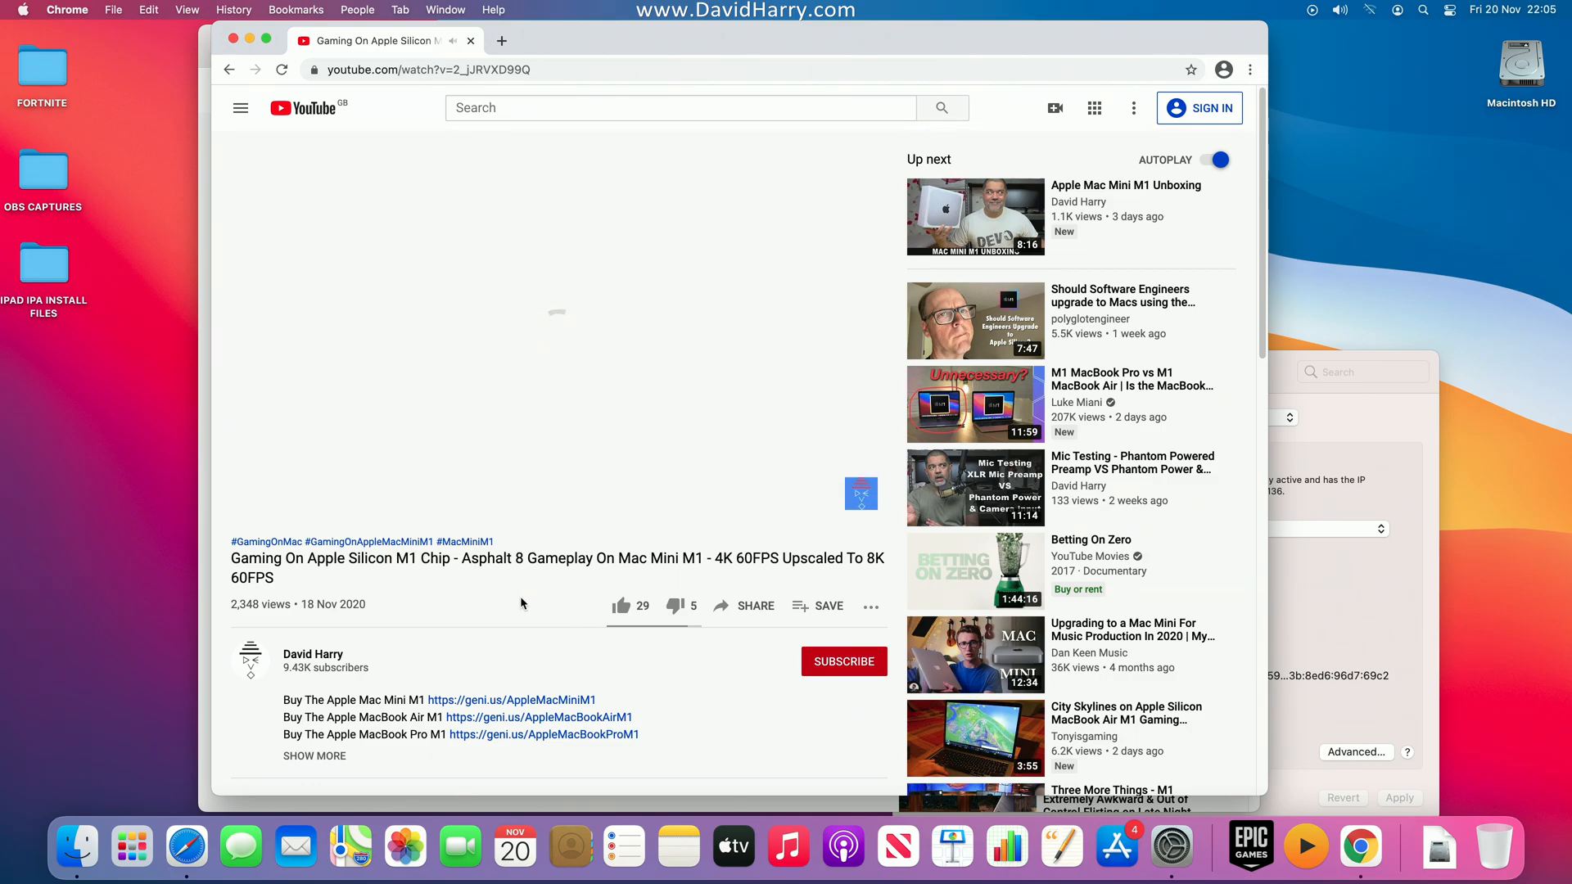
pyautogui.click(557, 336)
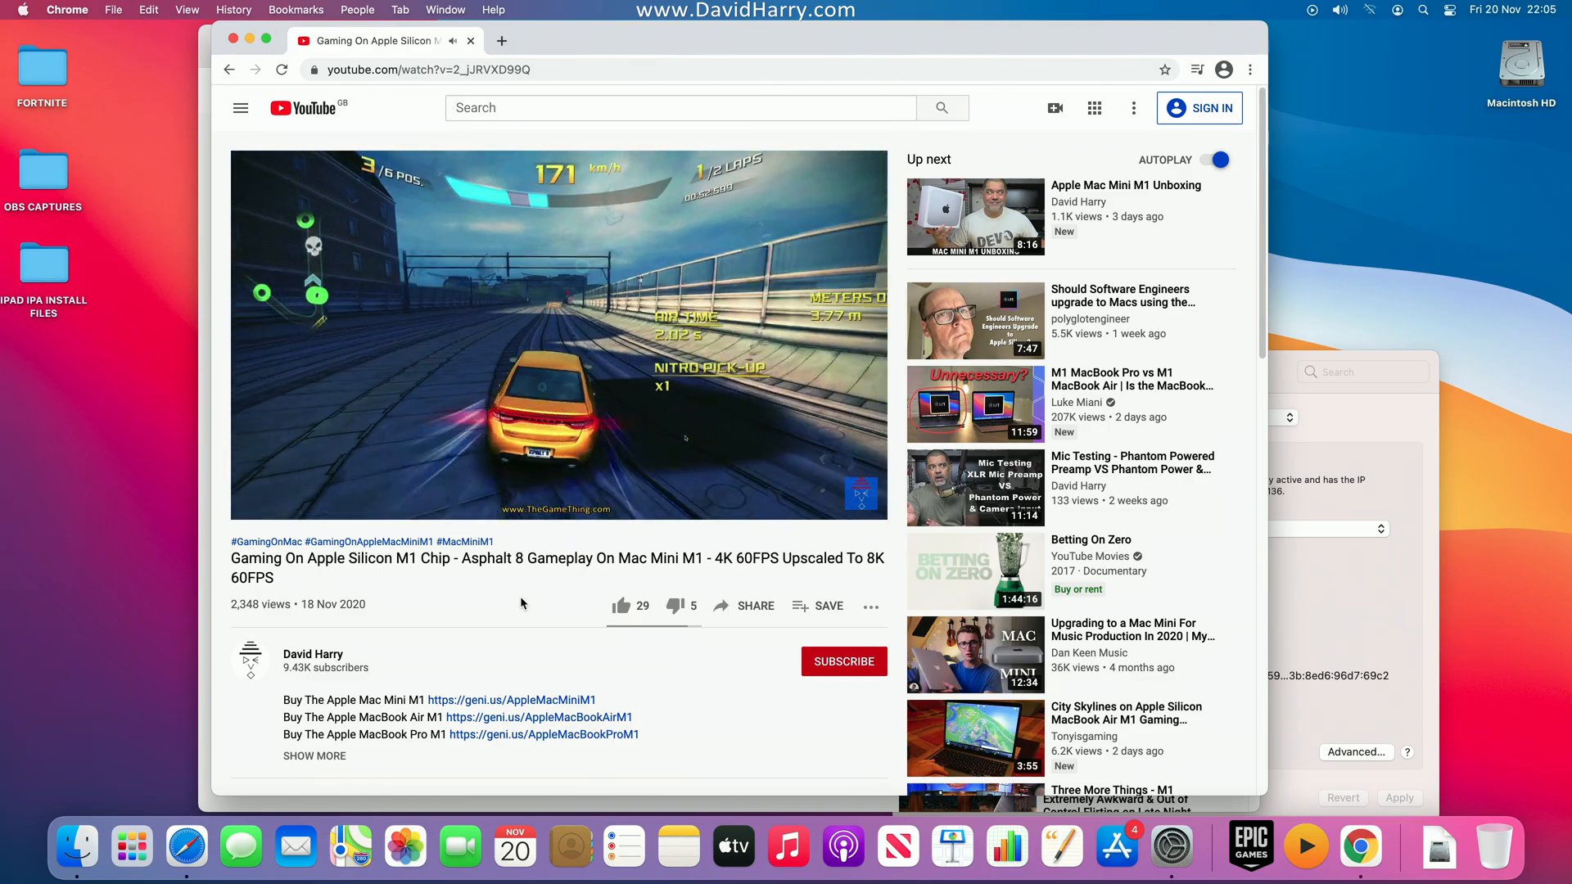
pyautogui.moveTo(691, 533)
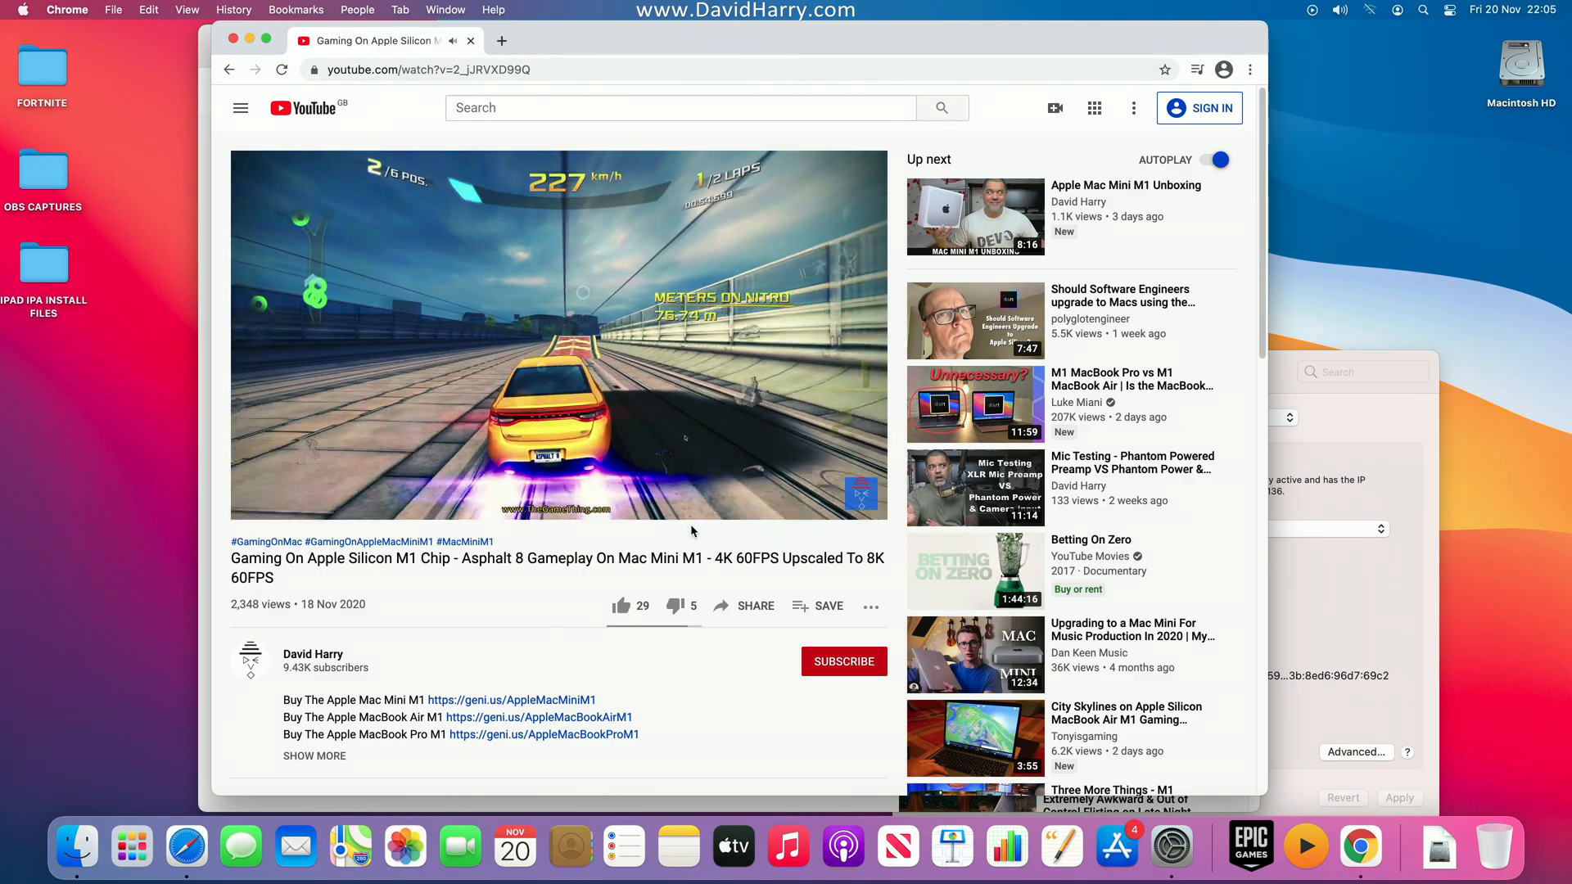
# Step: Switch the Asphalt 8 video in Chrome from 2160p60 to 4320p60 (8K) quality
pyautogui.click(777, 504)
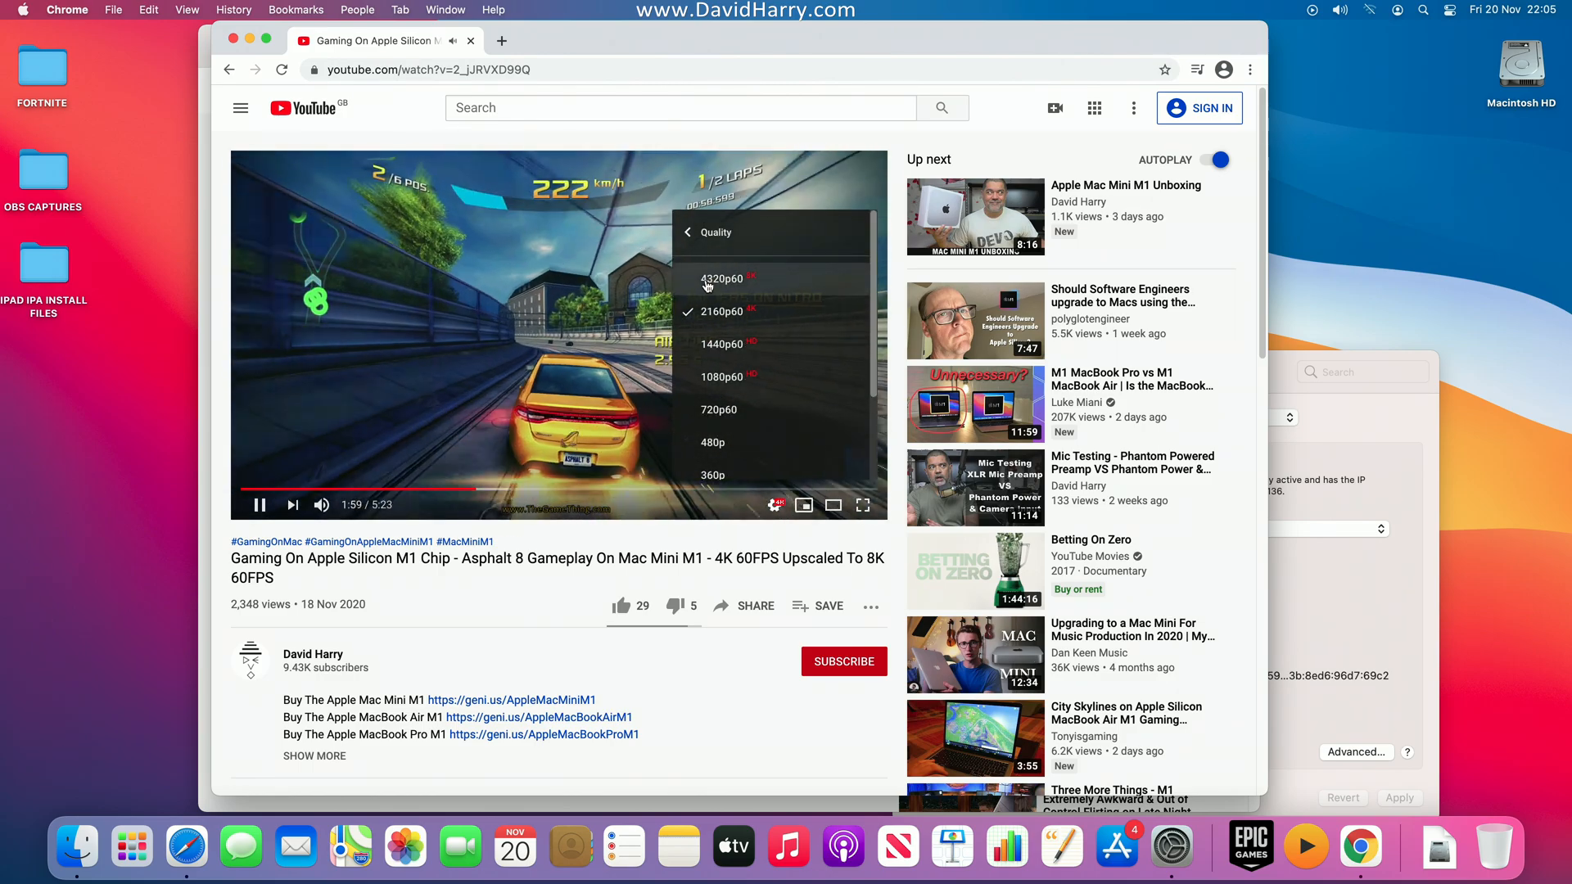
pyautogui.click(720, 278)
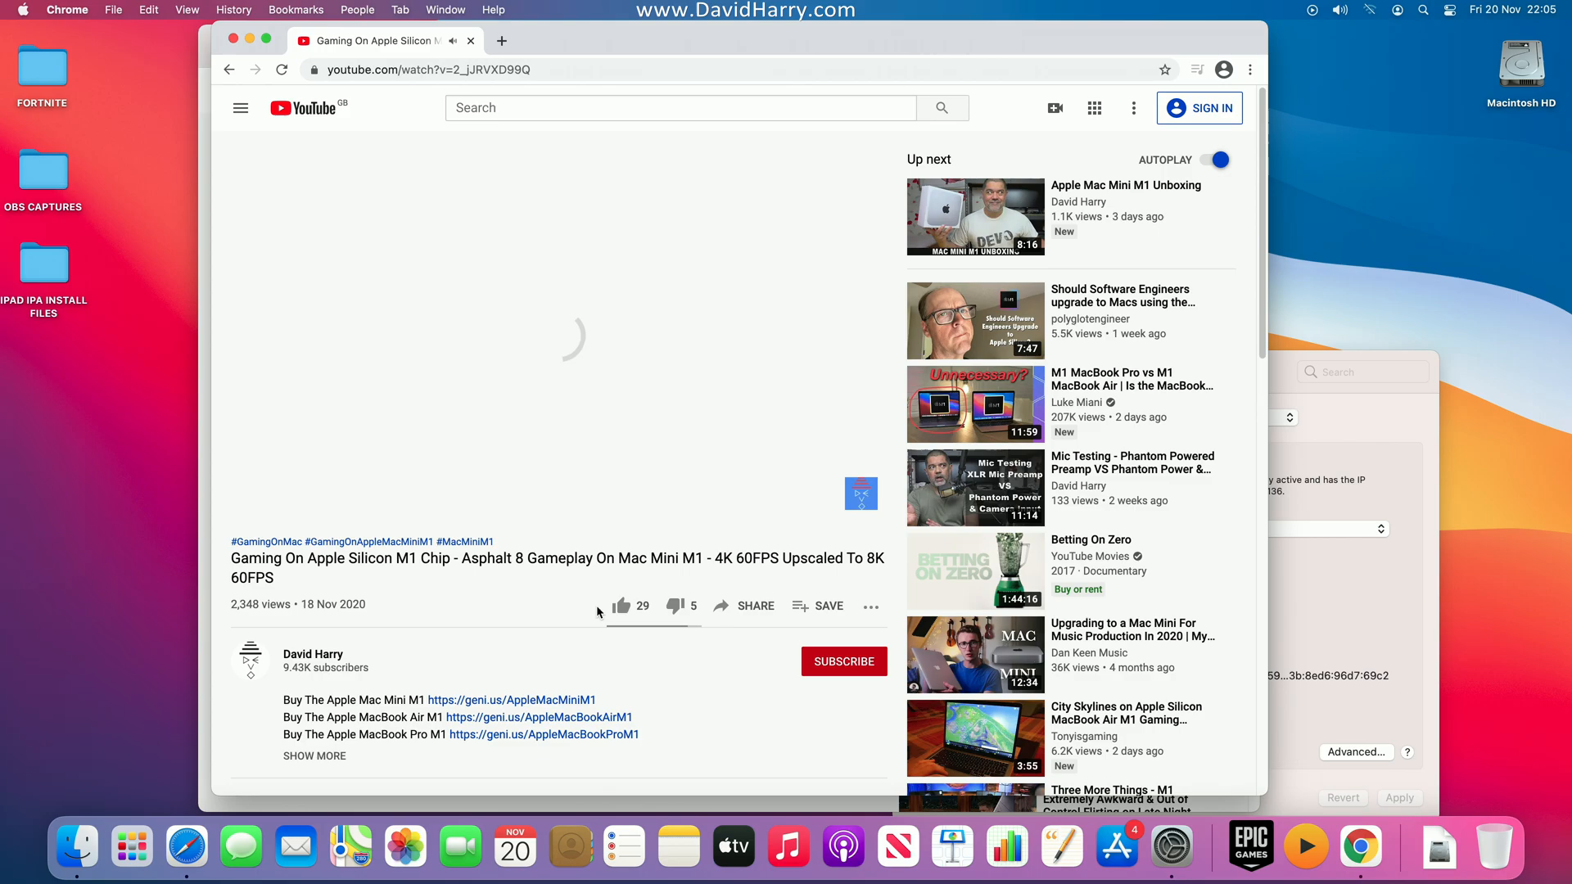
pyautogui.moveTo(536, 608)
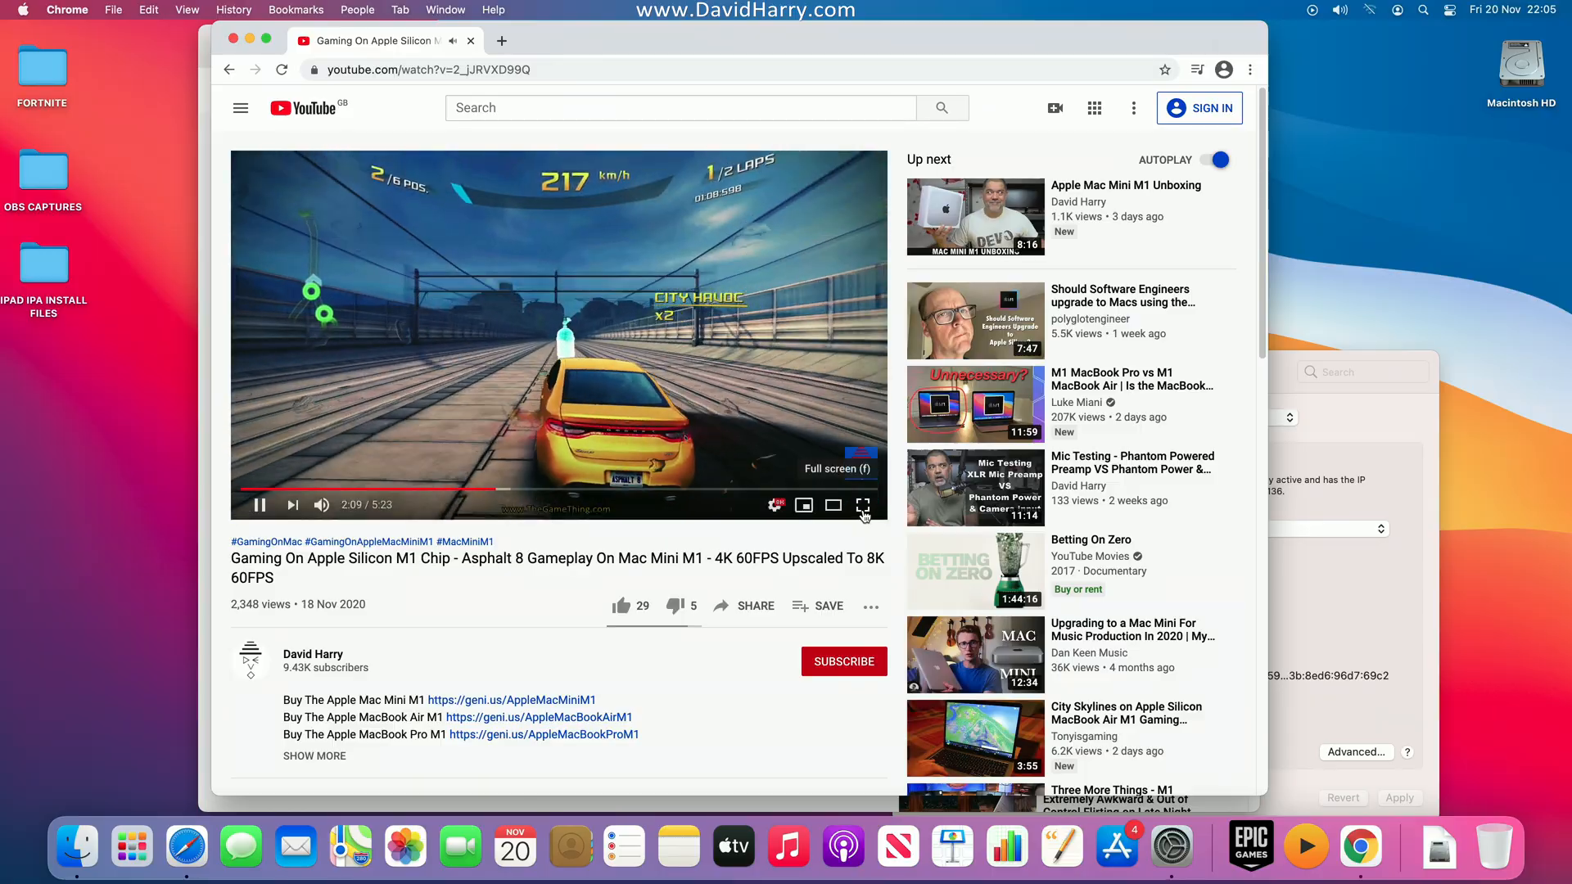
pyautogui.click(863, 505)
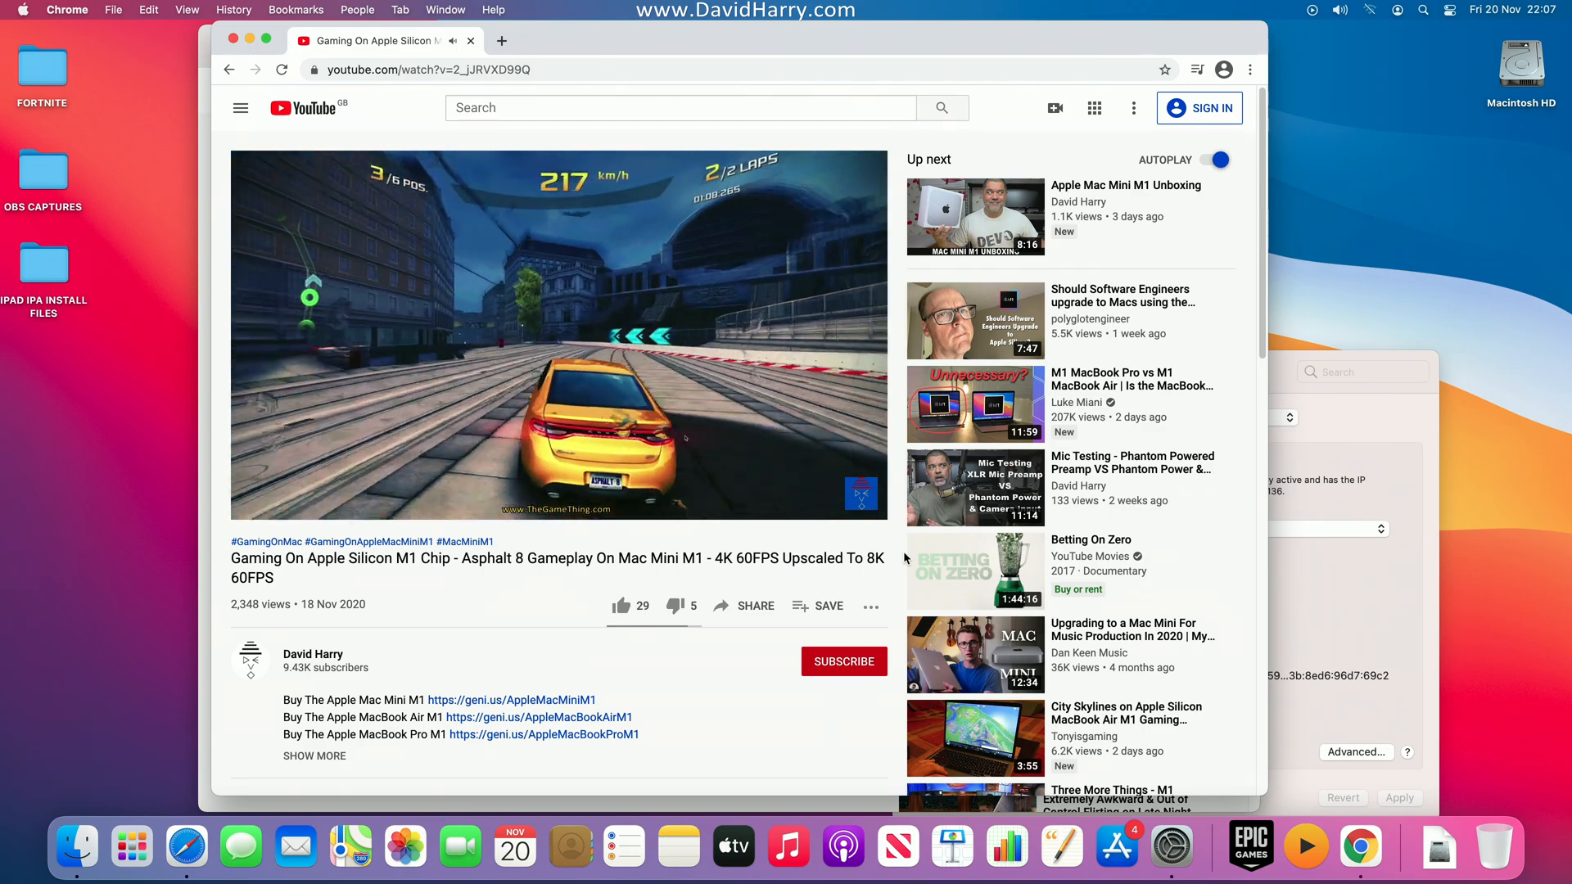
pyautogui.click(843, 660)
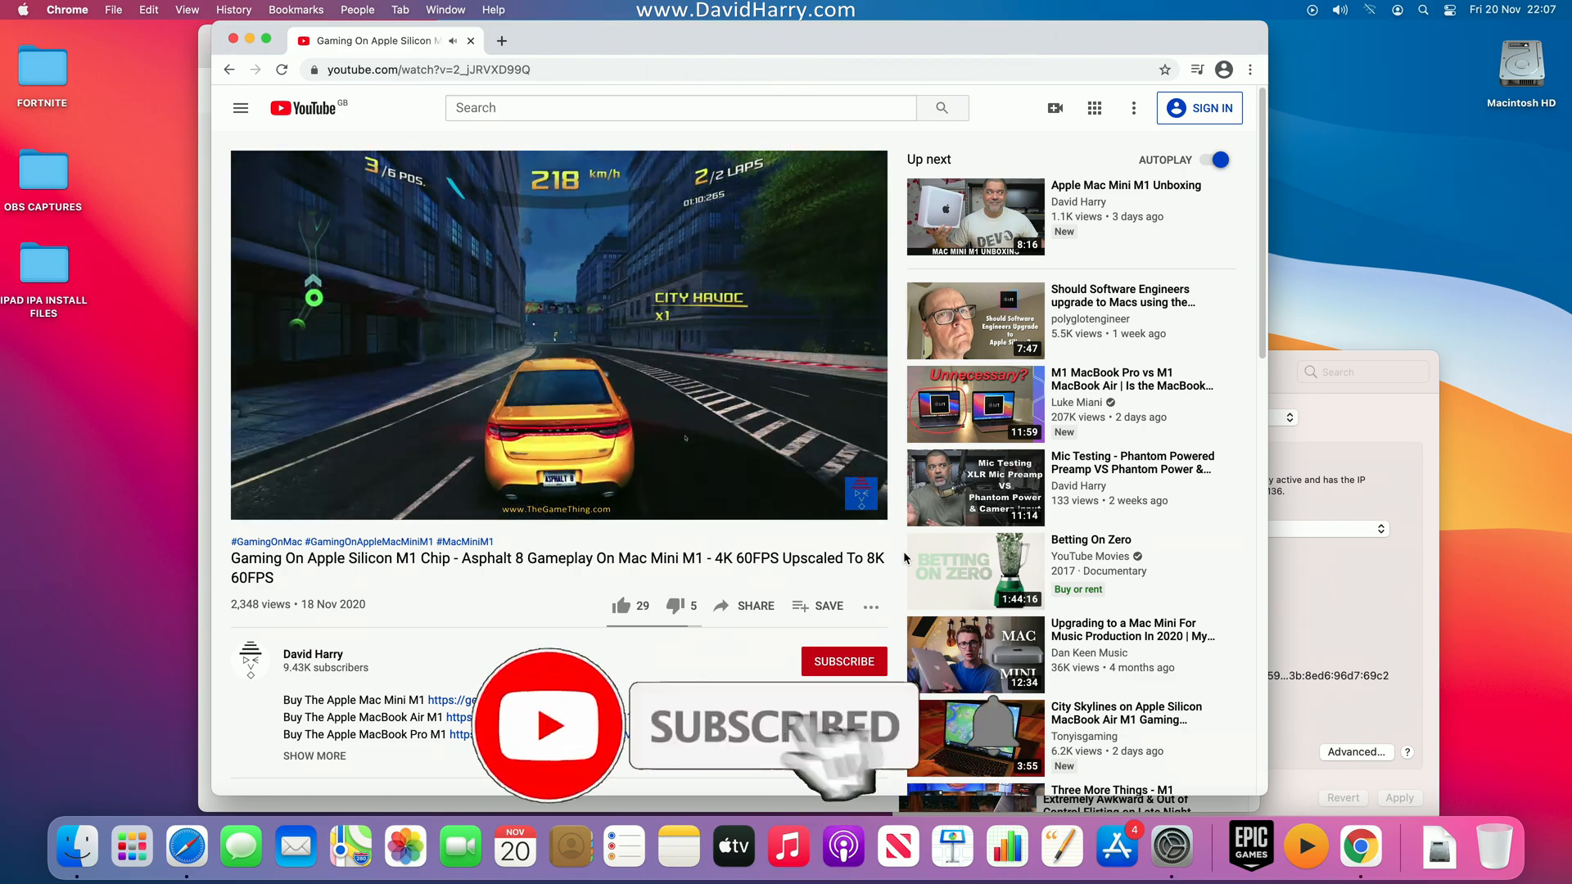